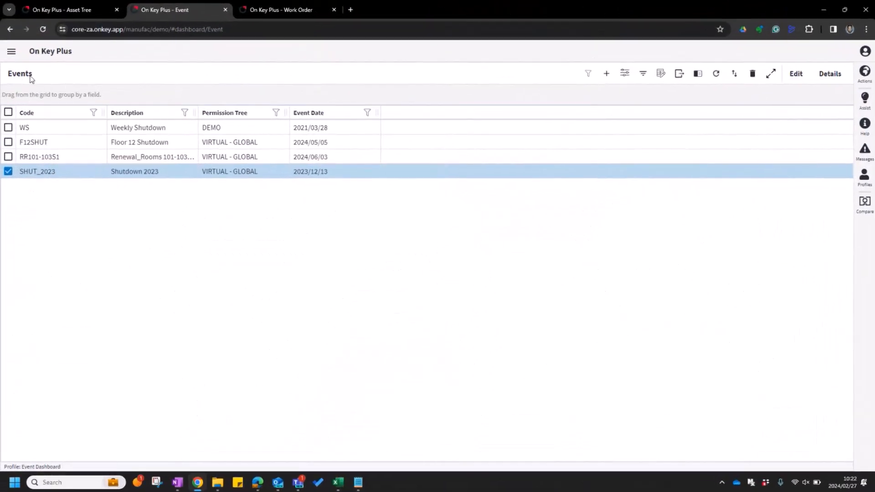
mouse_move(228, 174)
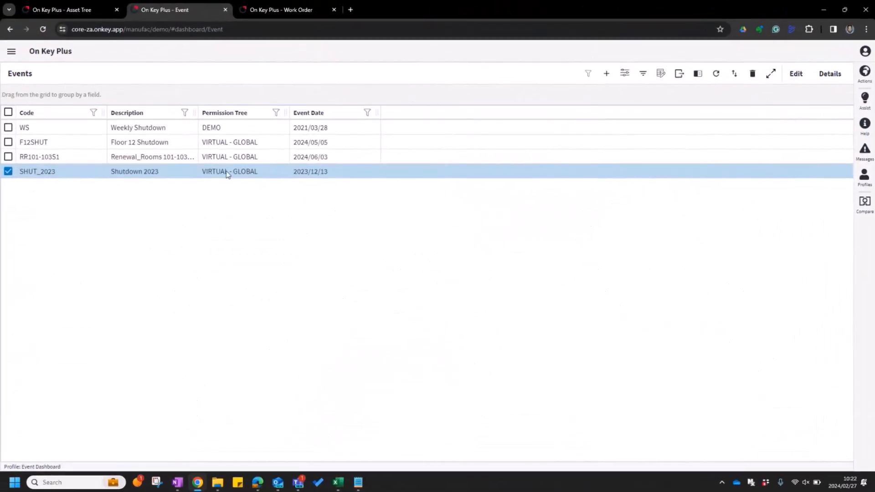
- Open the SHUT_2023 "Shutdown 2023" event for editing from the Events grid
click(795, 73)
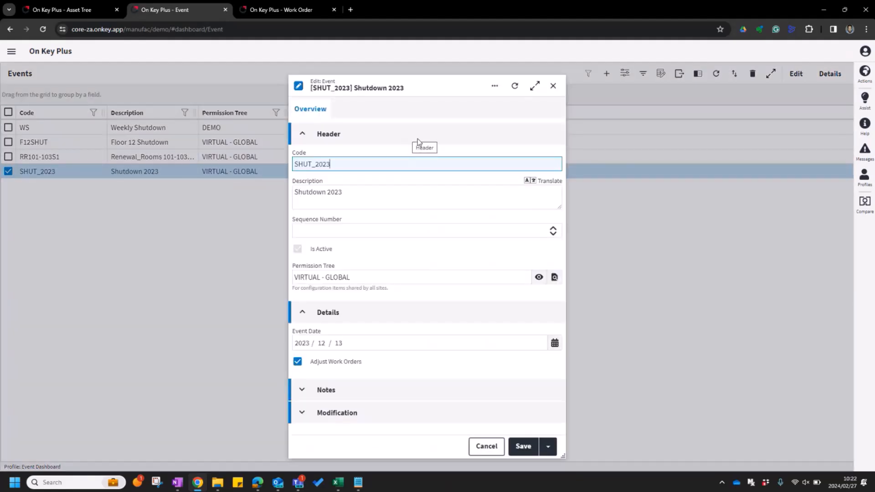
click(387, 277)
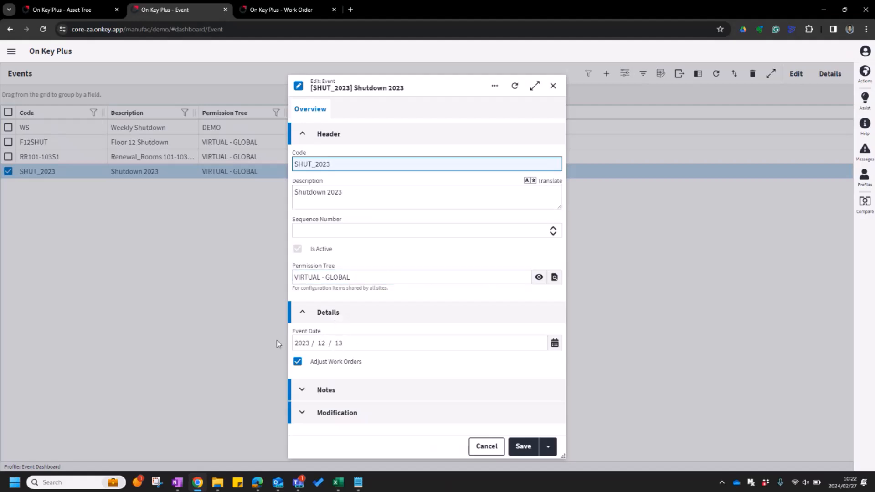
click(339, 343)
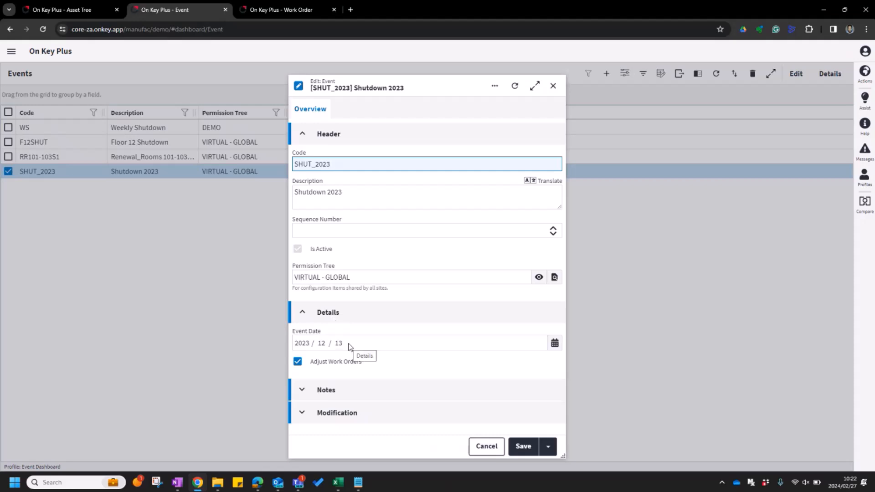
mouse_move(328, 367)
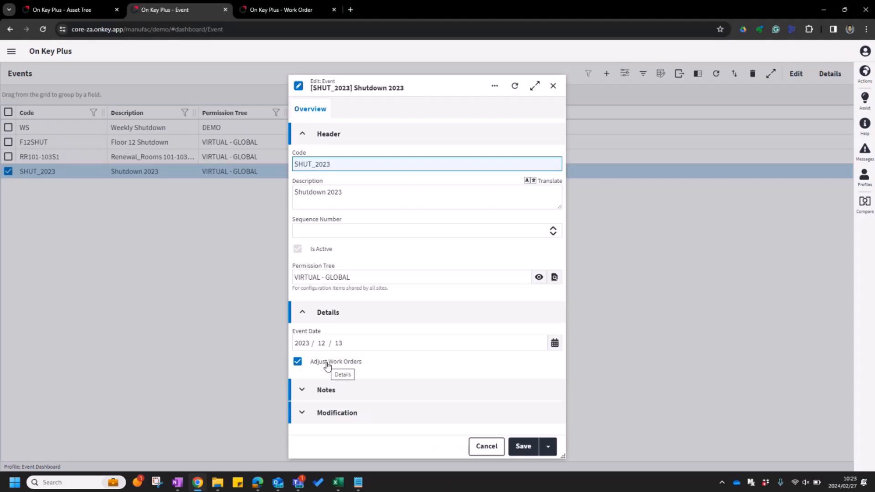
mouse_move(388, 349)
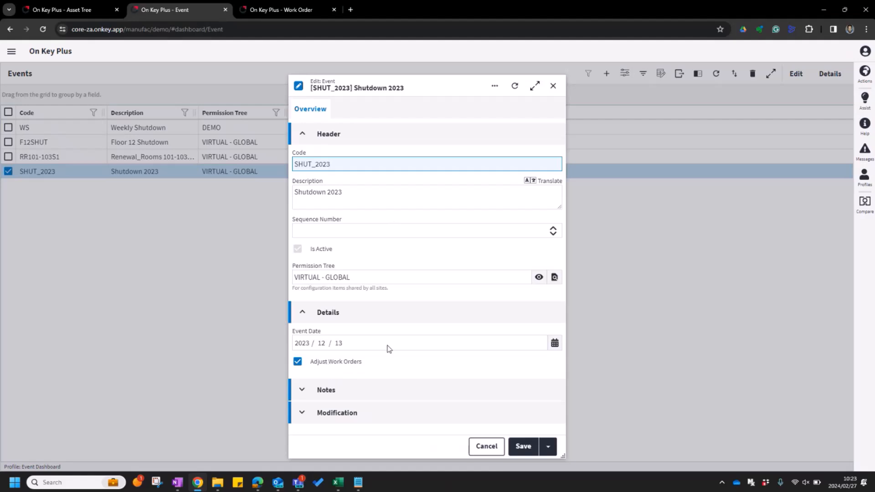
mouse_move(416, 319)
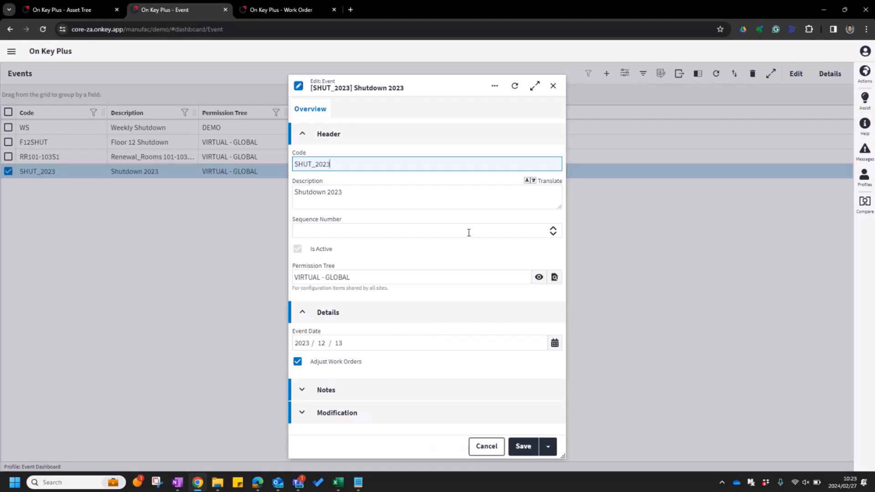
mouse_move(350, 341)
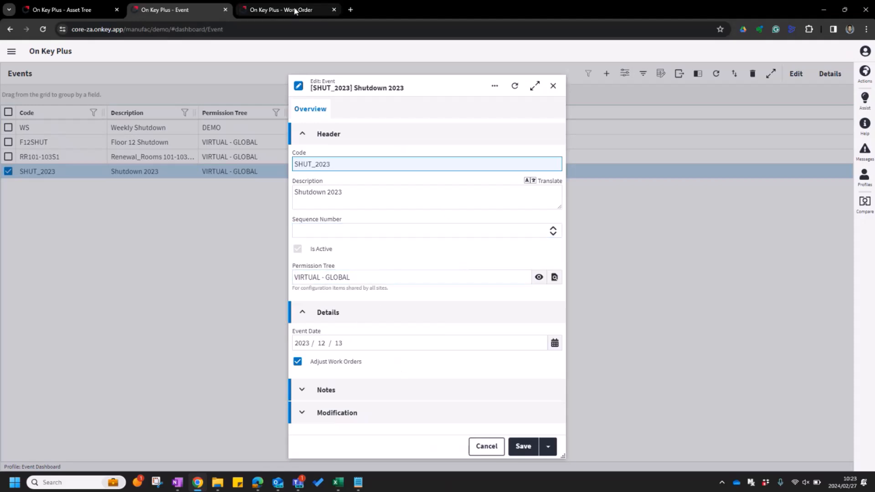
- Apply the Events profile to the Work Orders list so orders group by event description
click(286, 9)
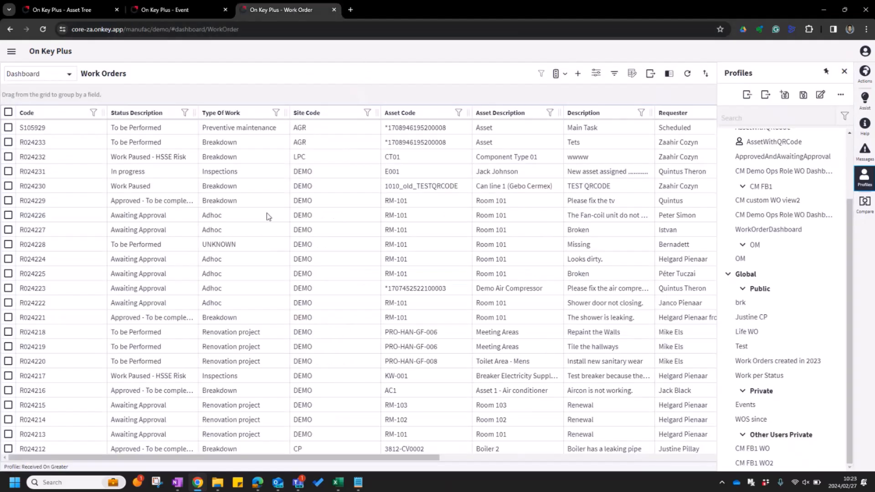
mouse_move(339, 93)
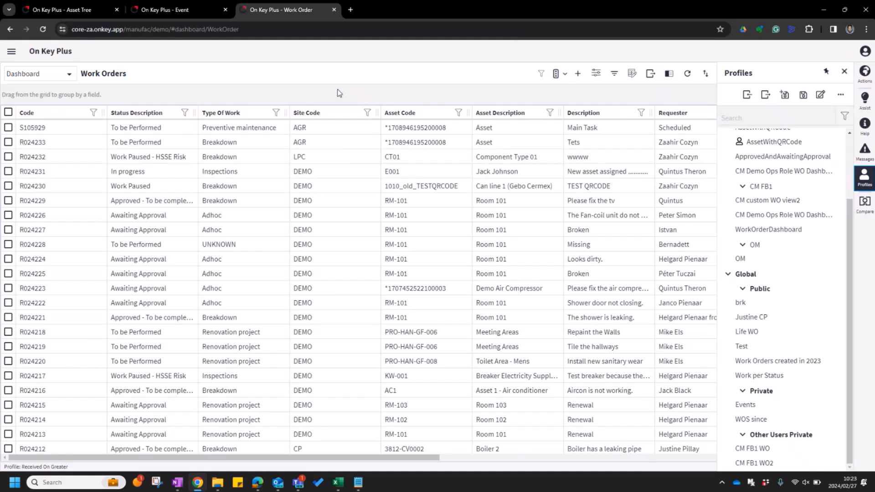
mouse_move(332, 92)
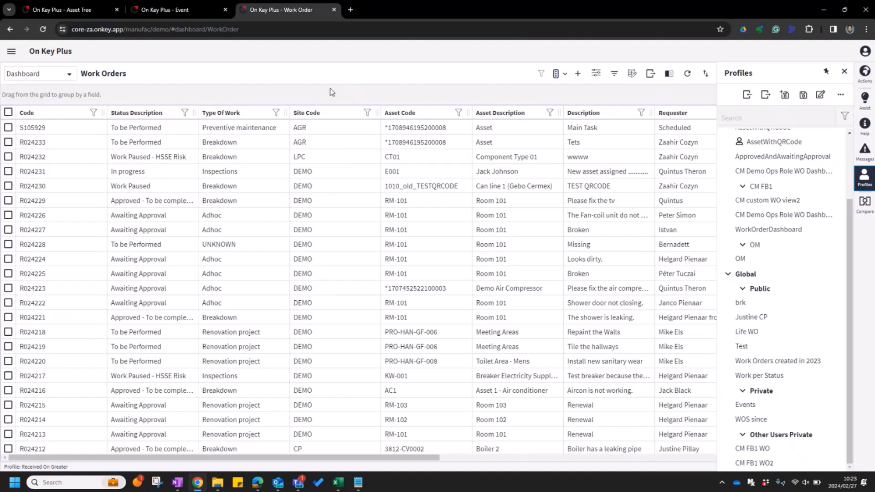
mouse_move(468, 86)
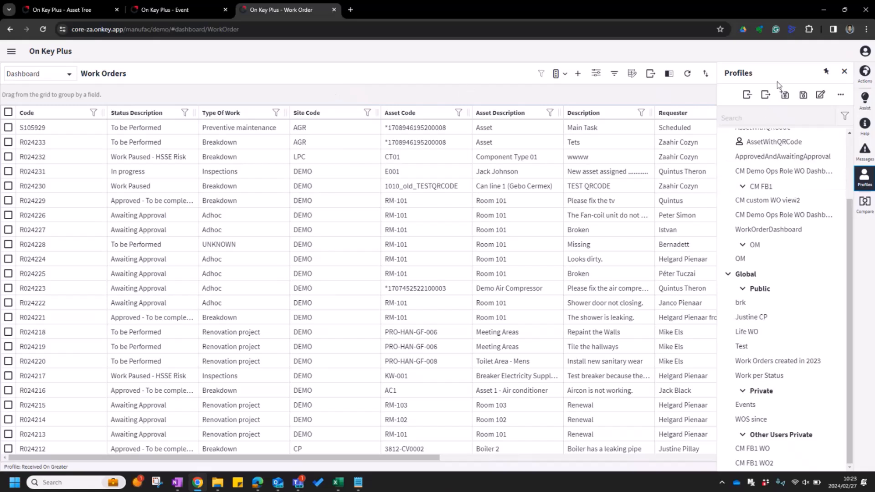
click(745, 405)
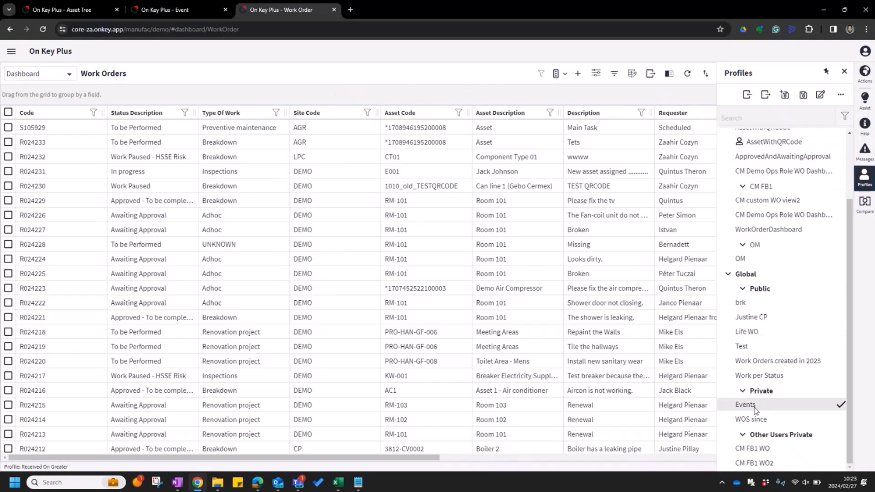
click(746, 405)
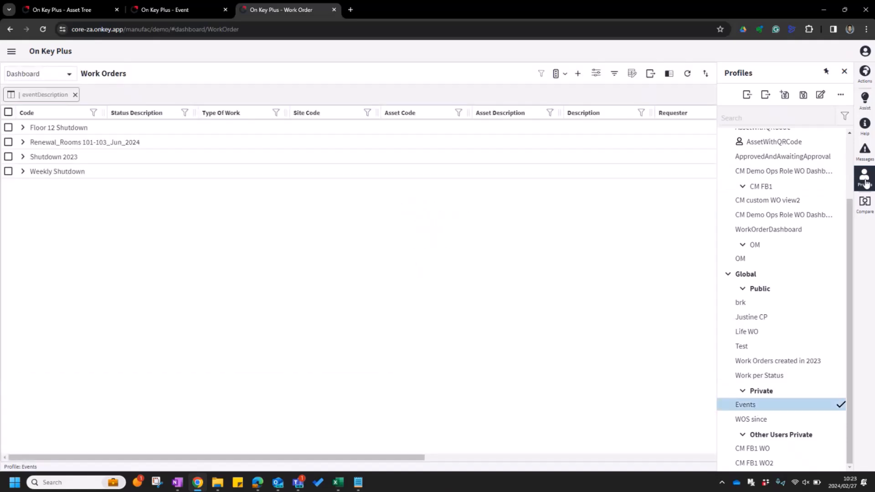
click(844, 72)
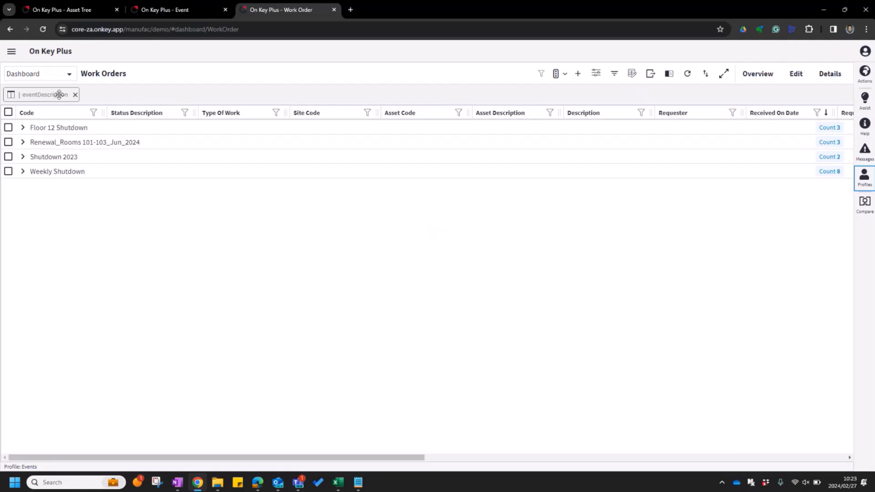
mouse_move(81, 156)
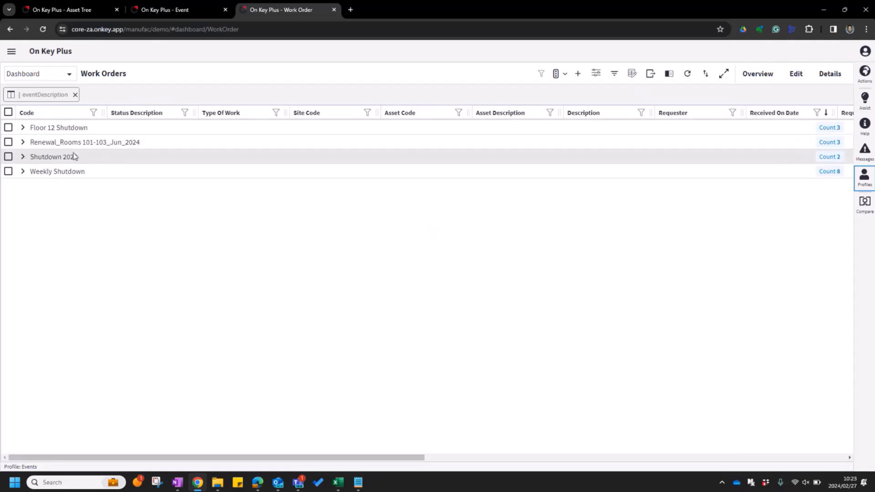
- Expand Shutdown 2023, open R024198 and review its Planning and Request details
click(23, 156)
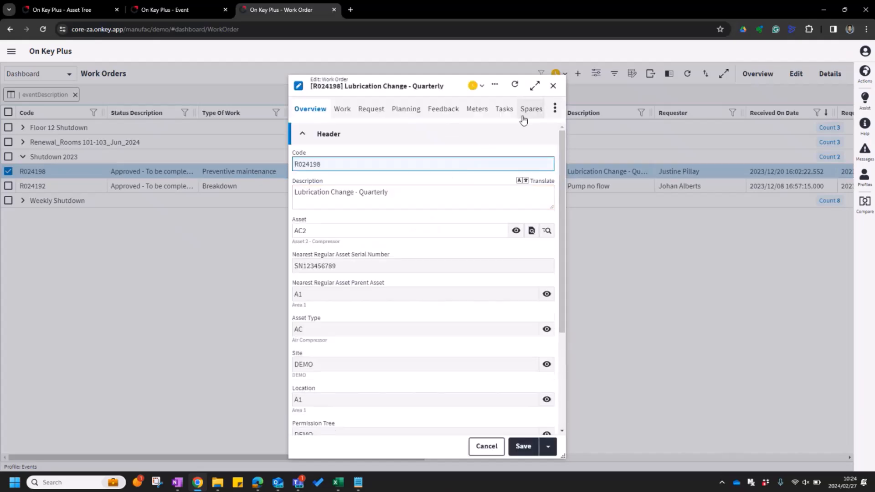
click(405, 109)
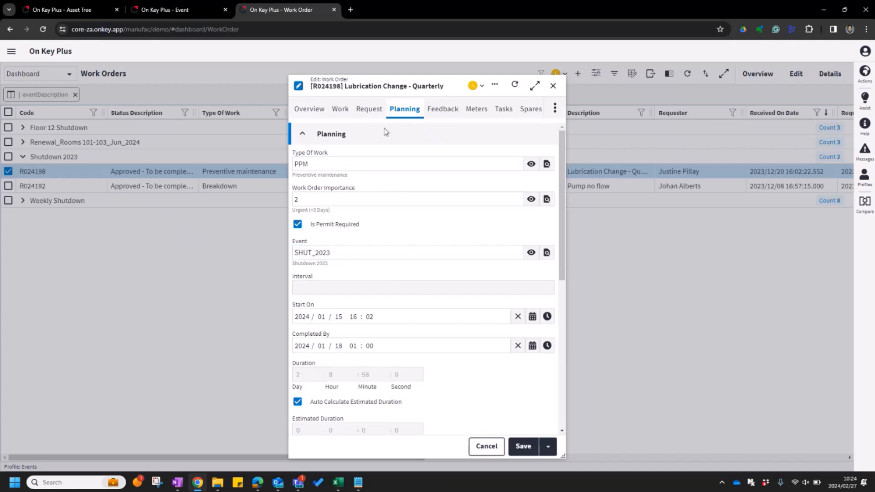
mouse_move(373, 113)
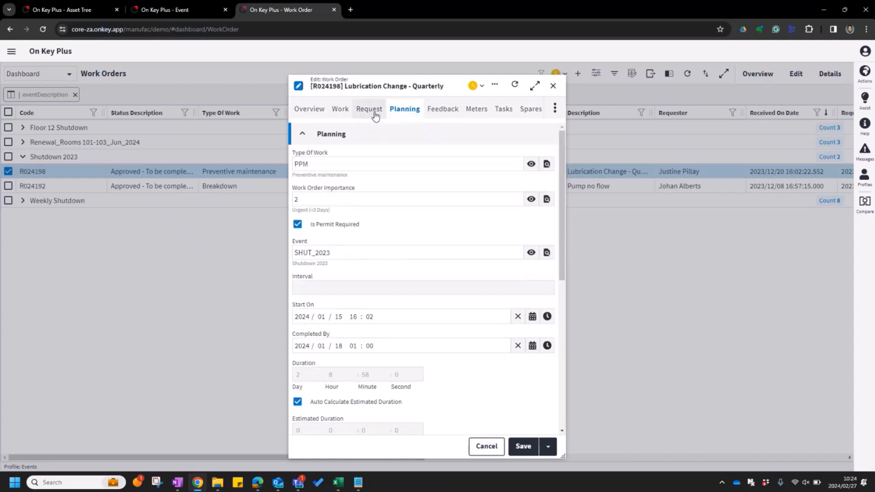
click(369, 110)
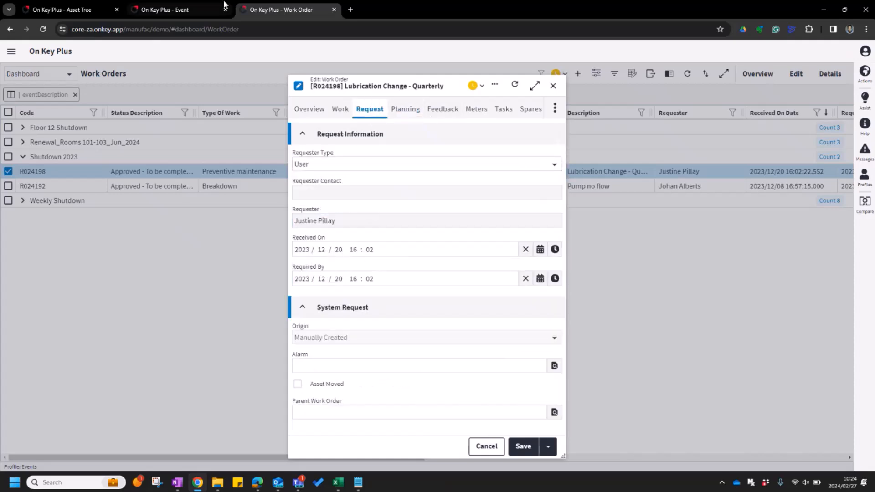
- Change the Shutdown 2023 event date to 2024/01/03 and save the event
click(169, 9)
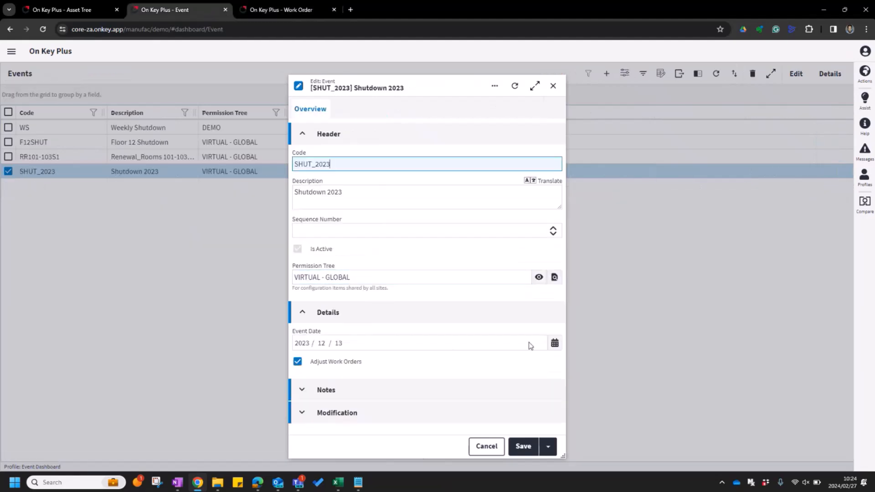
click(554, 342)
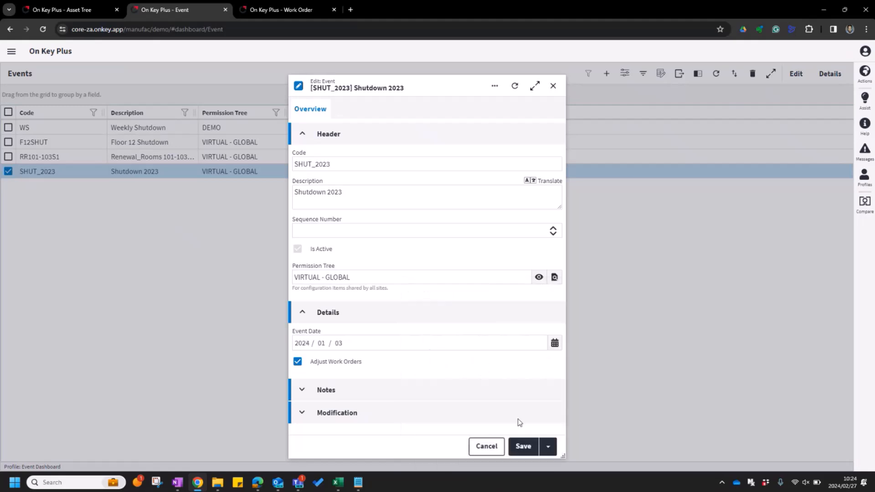
click(523, 446)
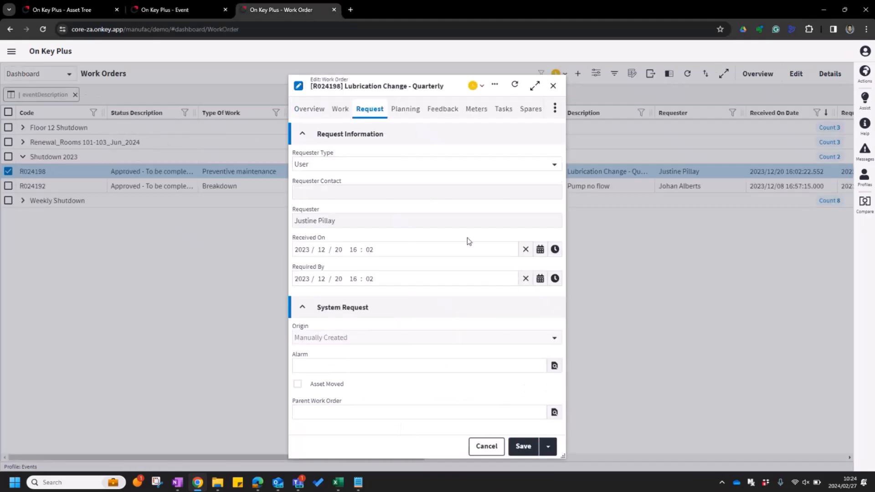
- Refresh R024198 so Required By reads 2024/01/03, then close the work order
click(514, 84)
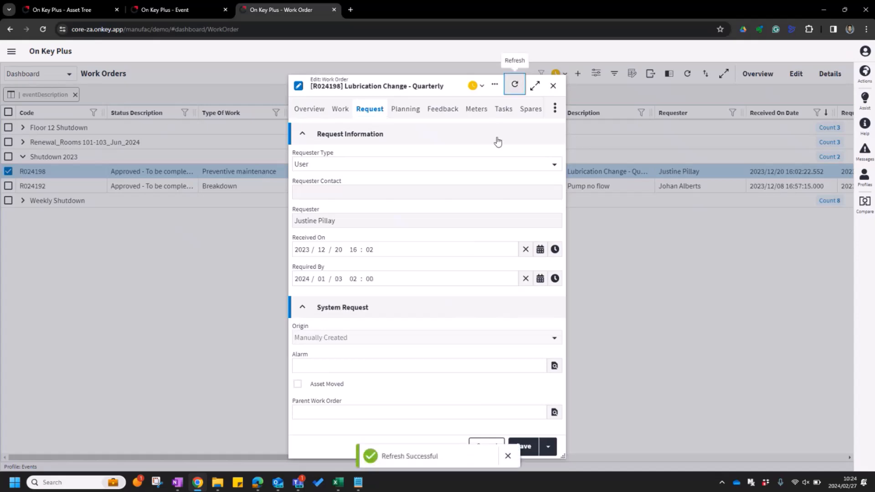
click(353, 279)
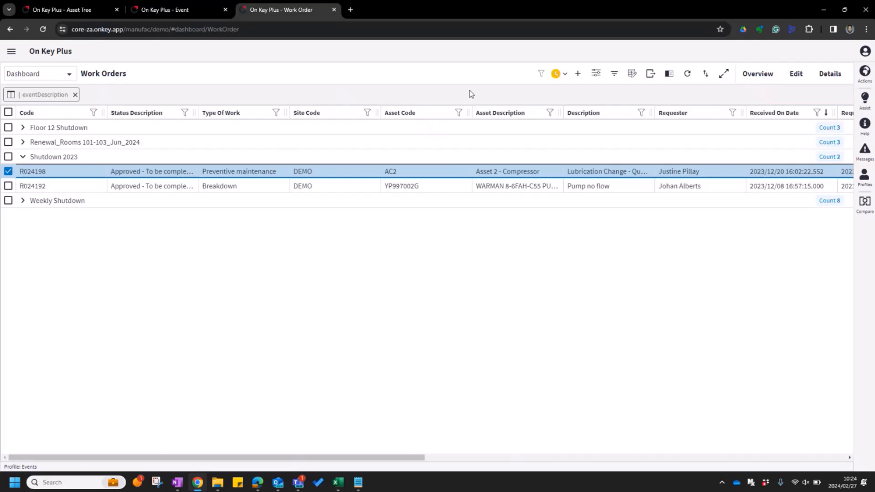
mouse_move(141, 97)
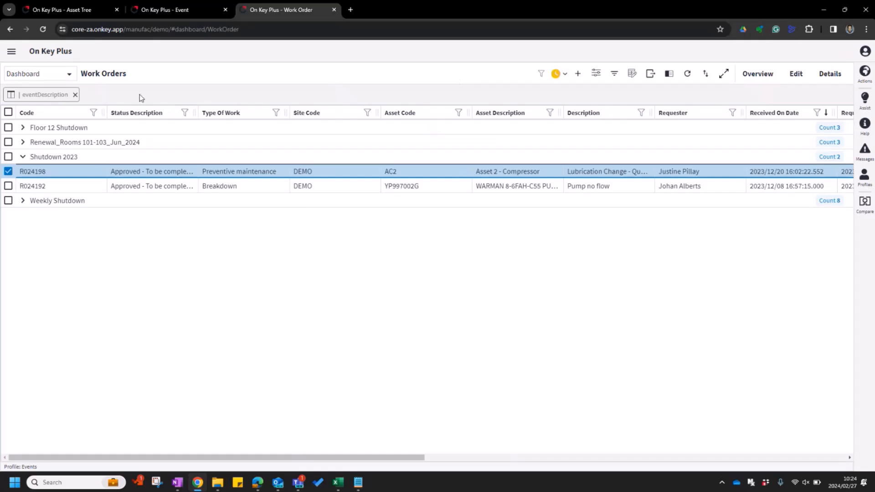
- Navigate to the Work Order Timeline page via the 'work order' menu filter
click(11, 51)
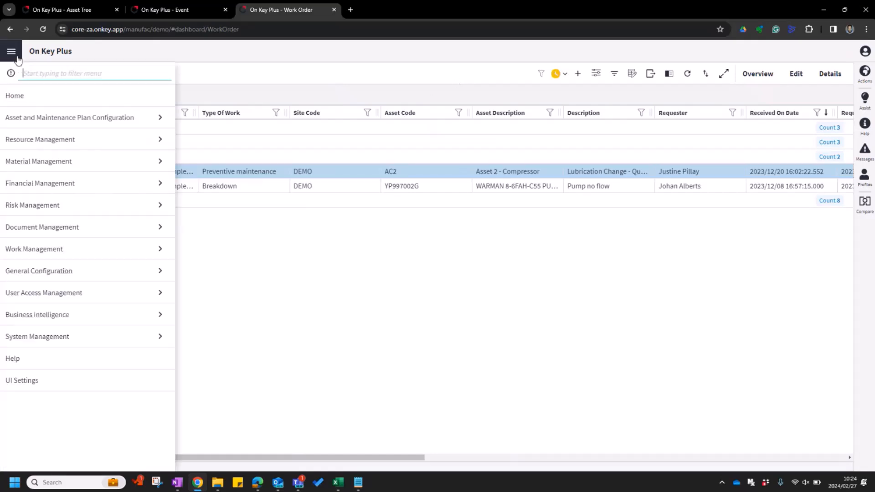
text(work order time)
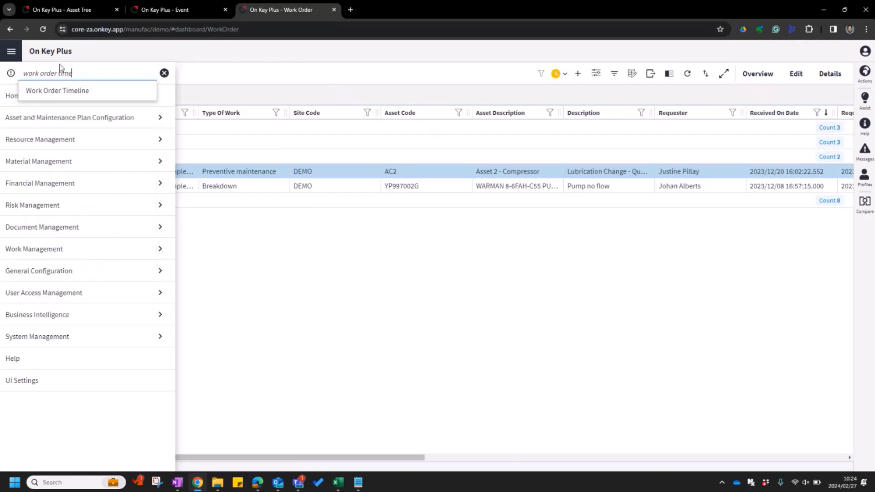
click(57, 90)
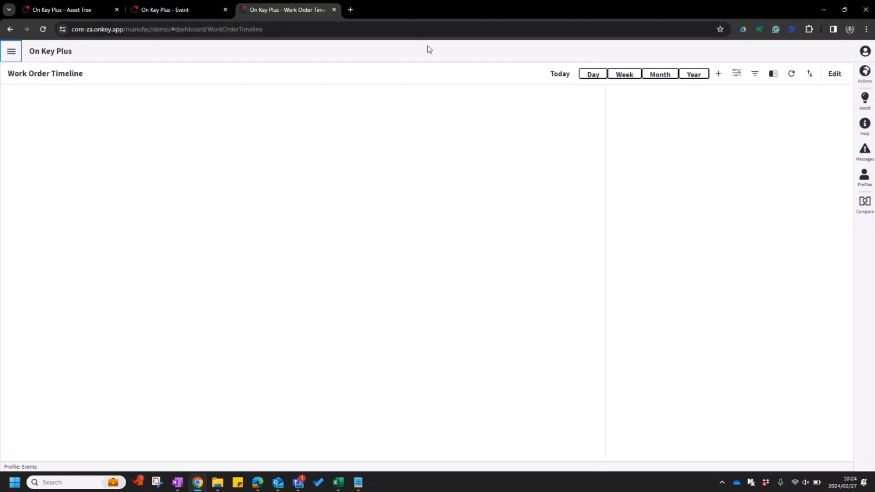
- Bring up the saved profiles list on the Work Order Timeline
click(659, 74)
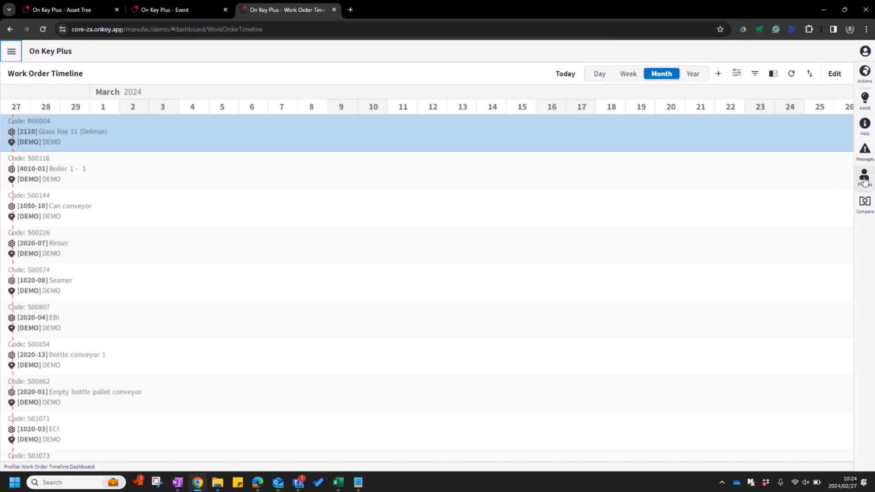
click(864, 176)
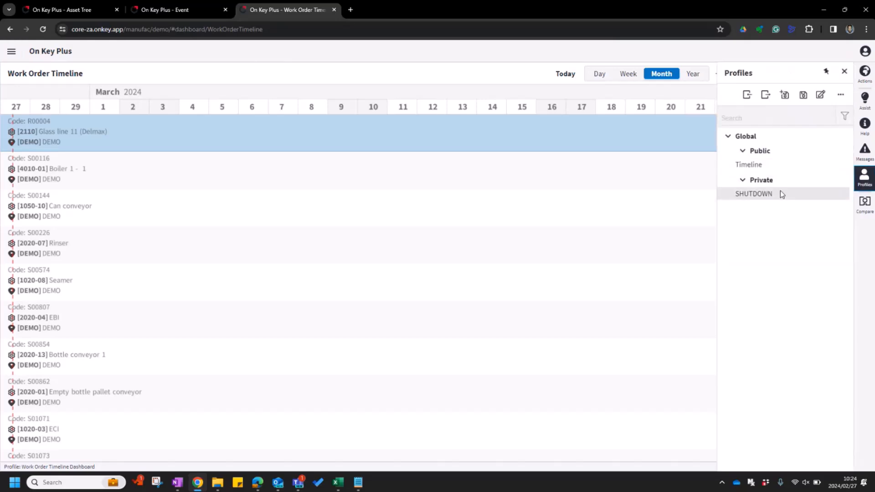
- Apply the private SHUTDOWN profile and show the timeline by Year
click(753, 193)
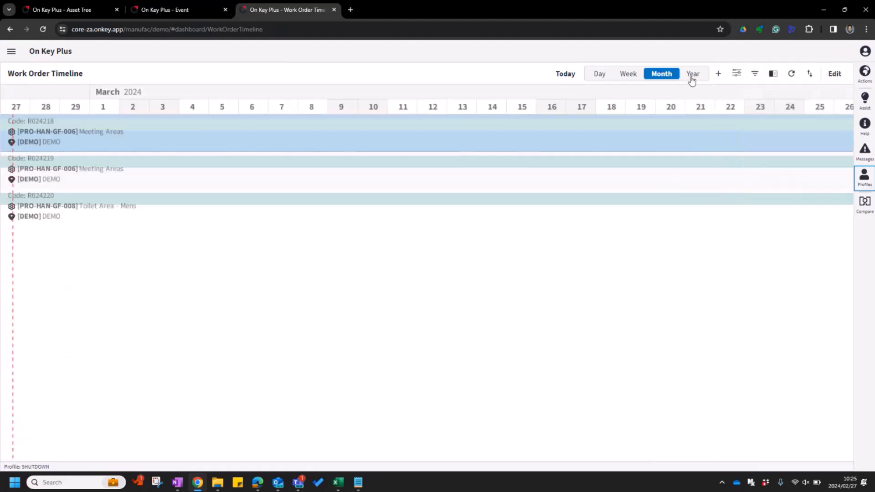
click(693, 73)
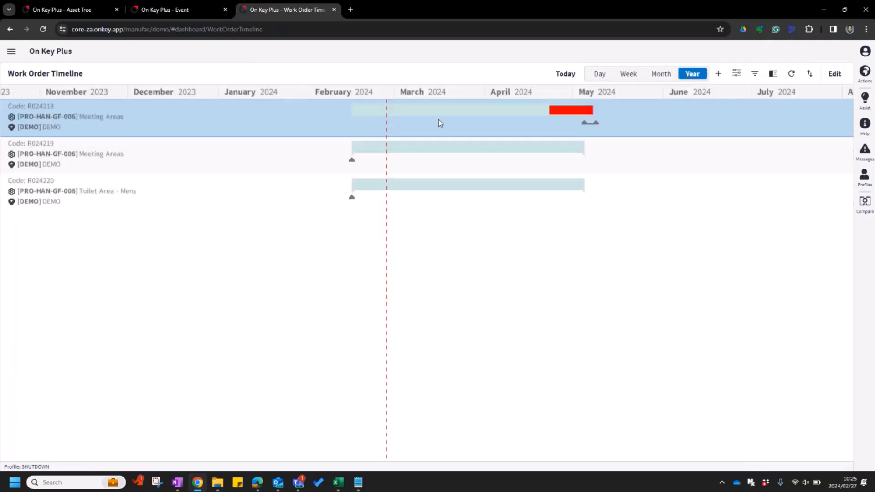
mouse_move(195, 137)
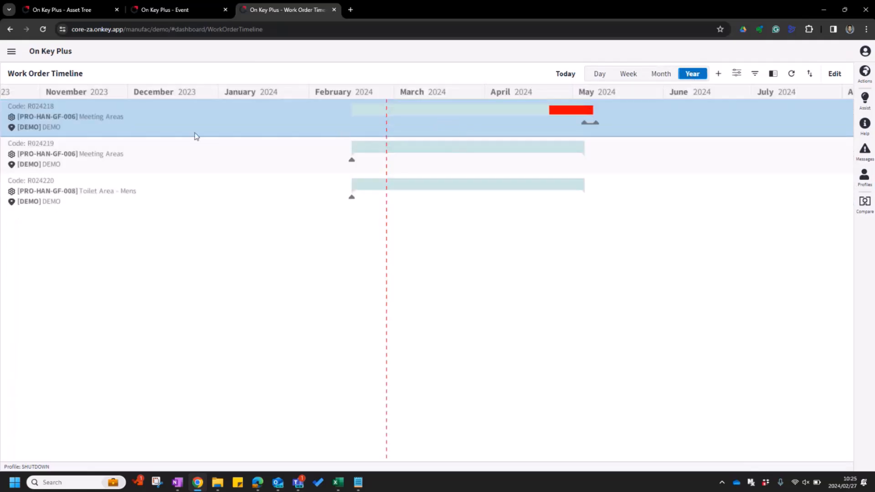
mouse_move(55, 194)
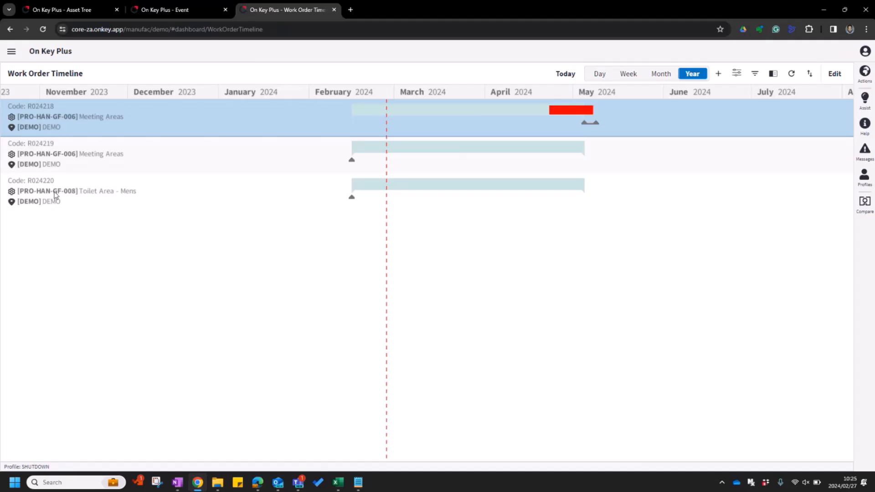
mouse_move(64, 127)
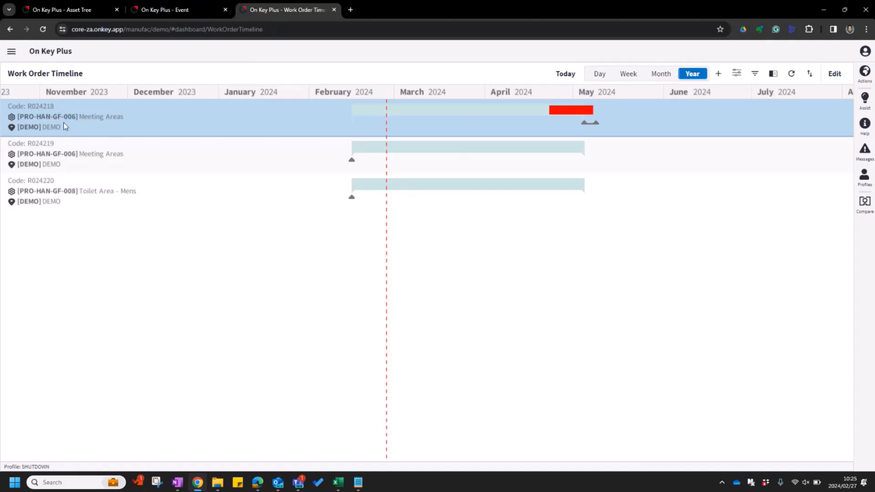
mouse_move(528, 114)
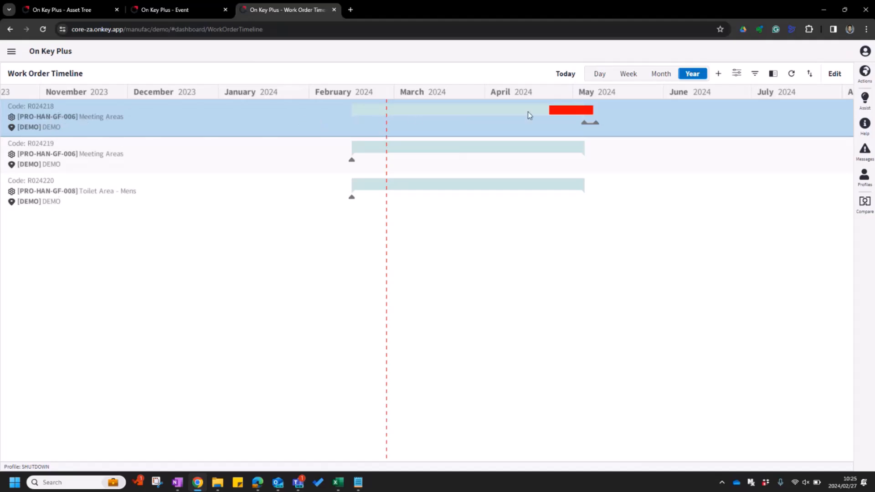
mouse_move(518, 107)
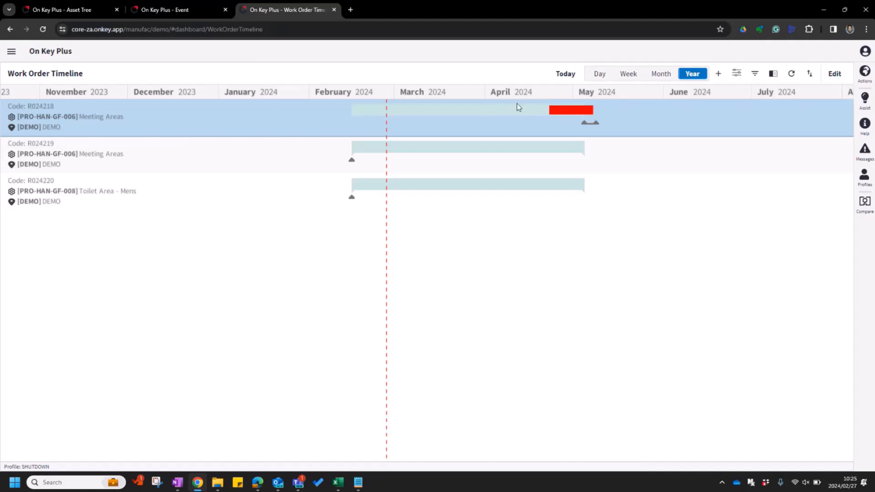
mouse_move(354, 113)
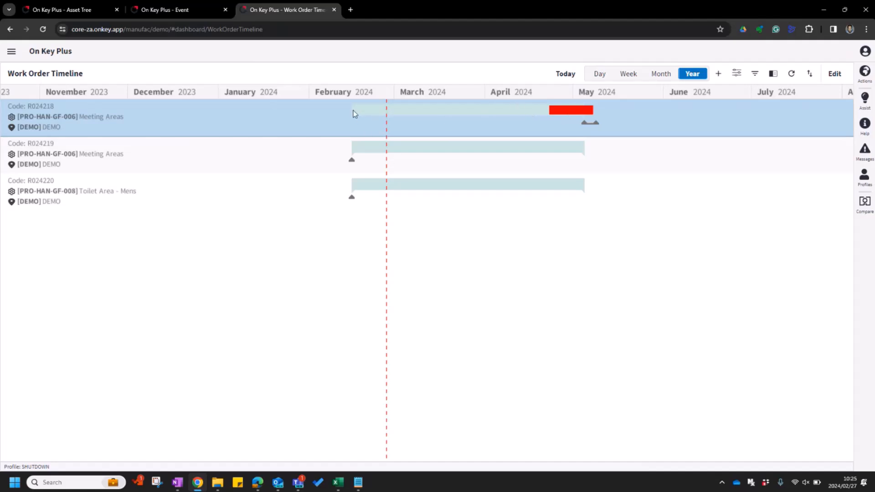
mouse_move(552, 118)
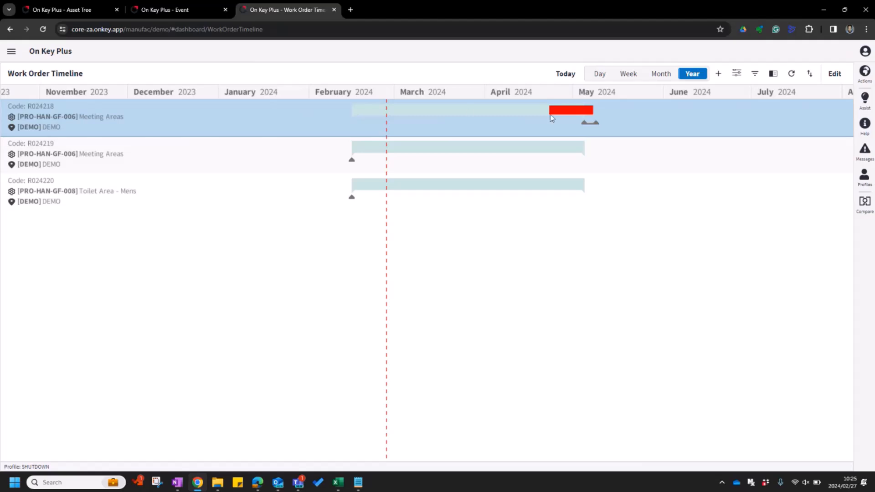
mouse_move(583, 115)
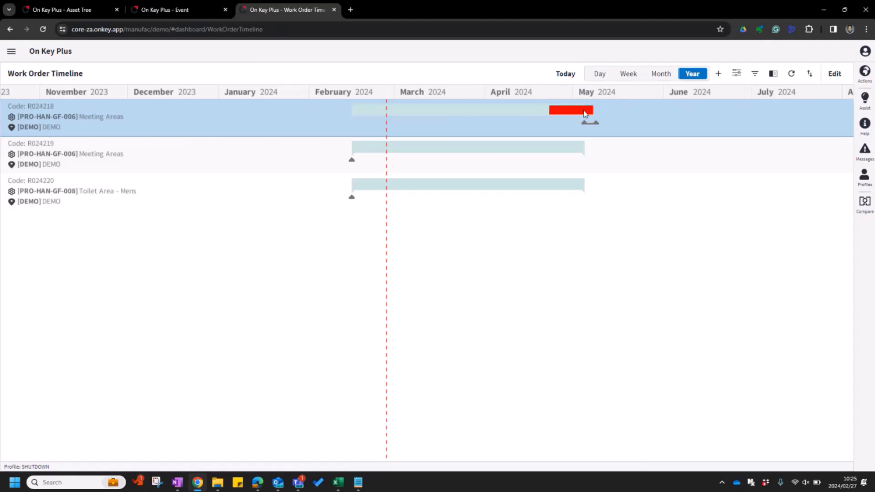
mouse_move(550, 116)
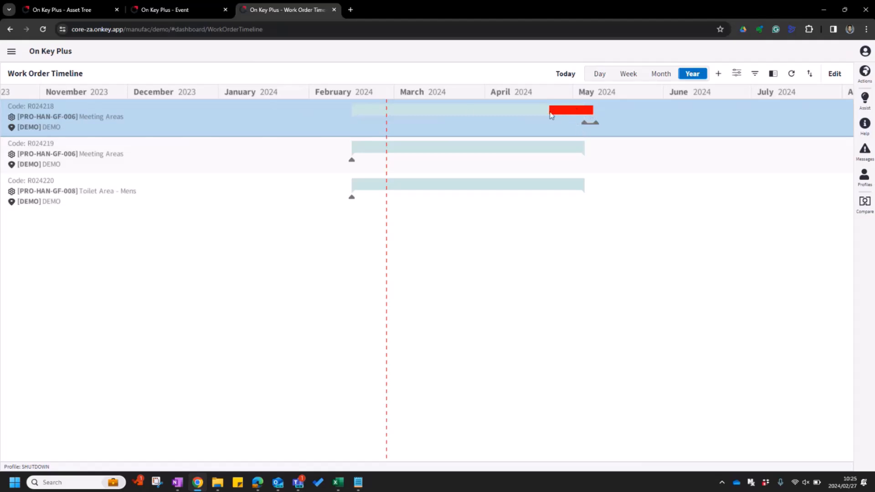
mouse_move(585, 125)
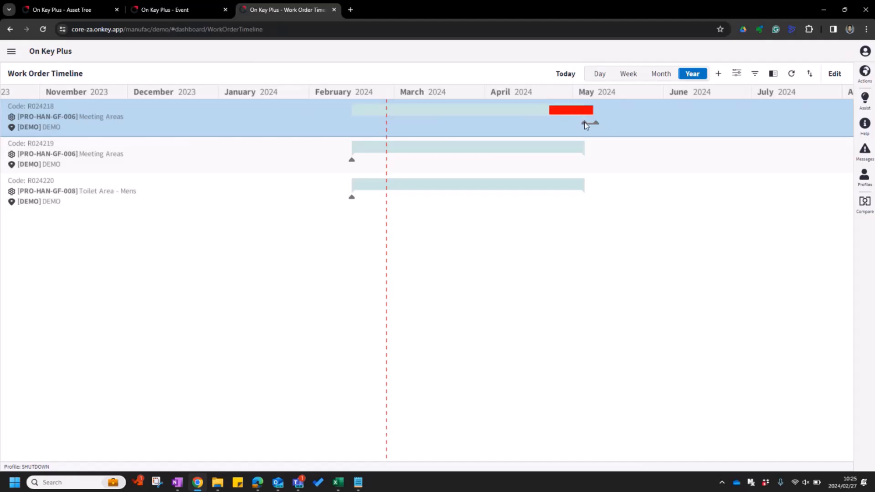
mouse_move(525, 135)
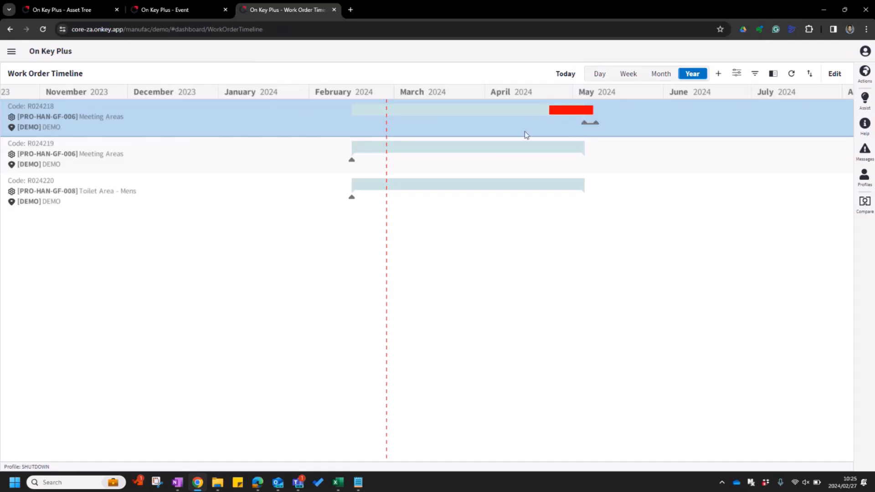
mouse_move(390, 117)
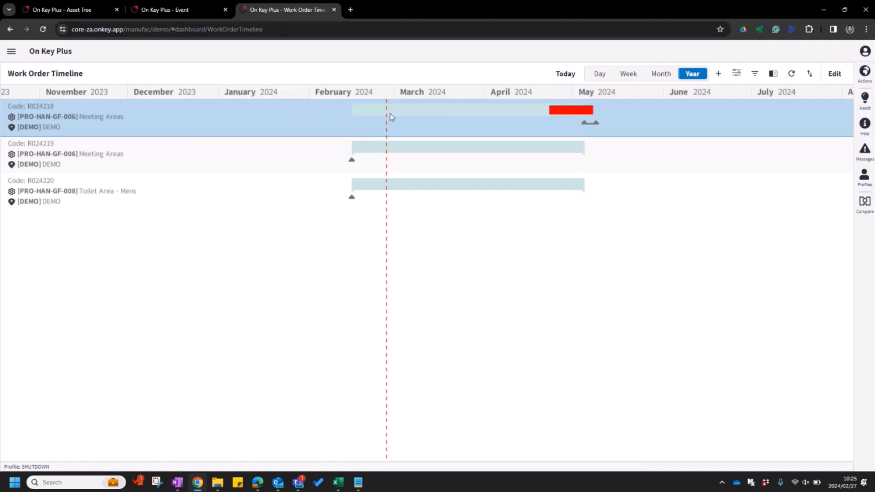
mouse_move(375, 179)
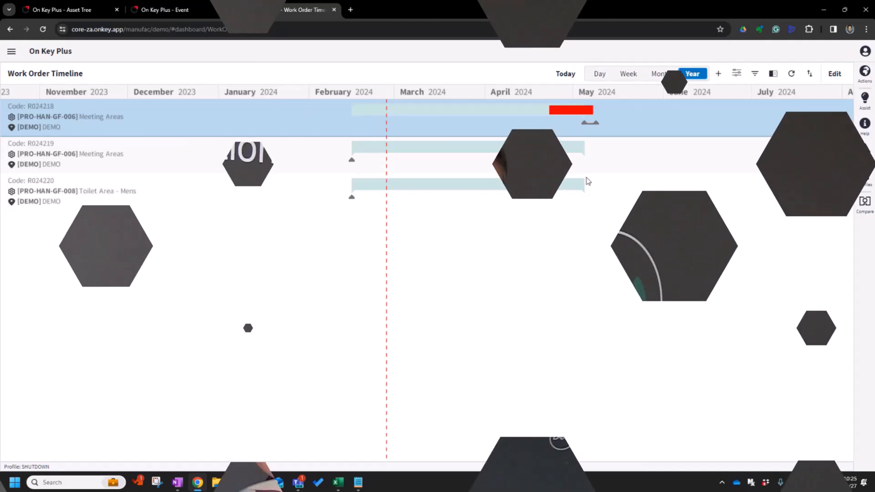
click(64, 9)
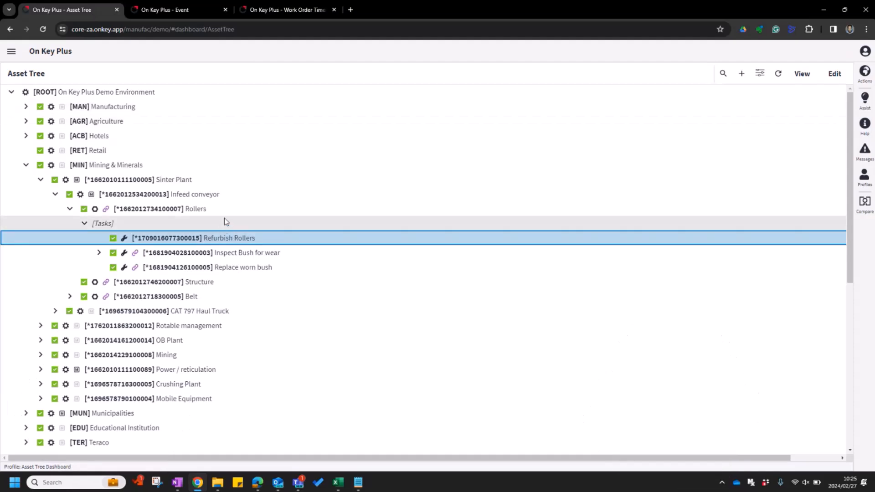
mouse_move(217, 192)
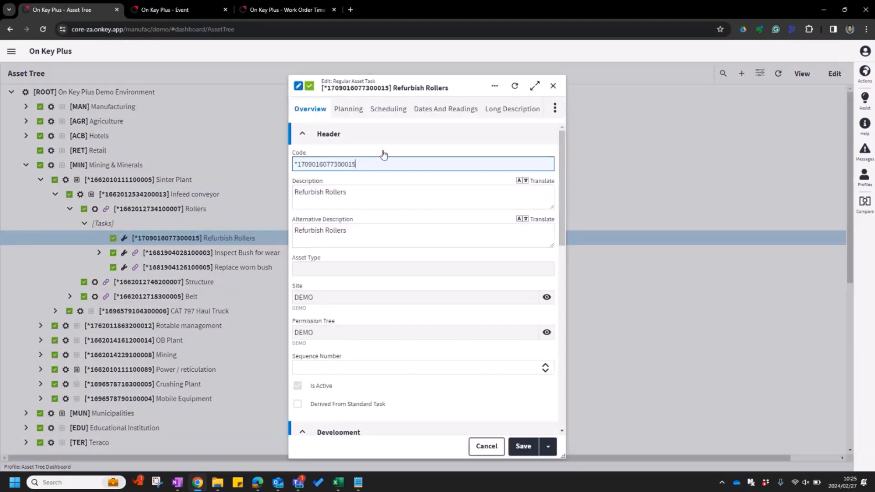
- View the Refurbish Rollers task's Scheduling details showing the SHUT_2023 event interval
click(387, 109)
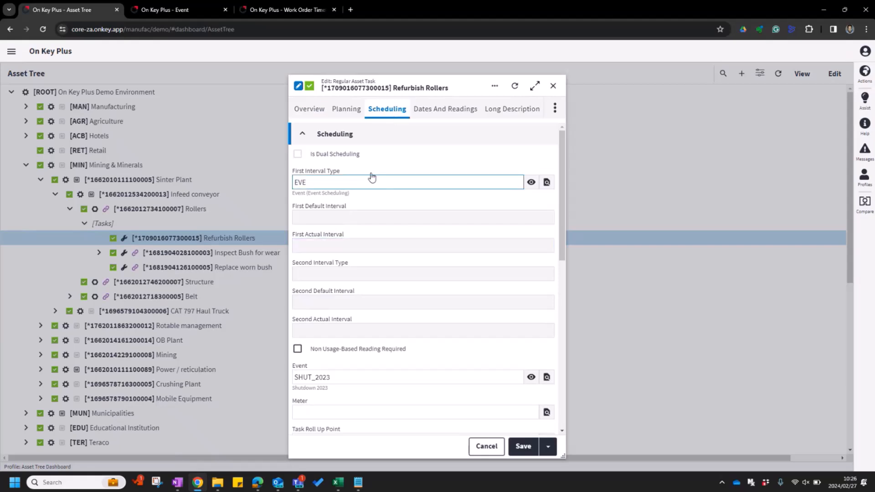
mouse_move(317, 174)
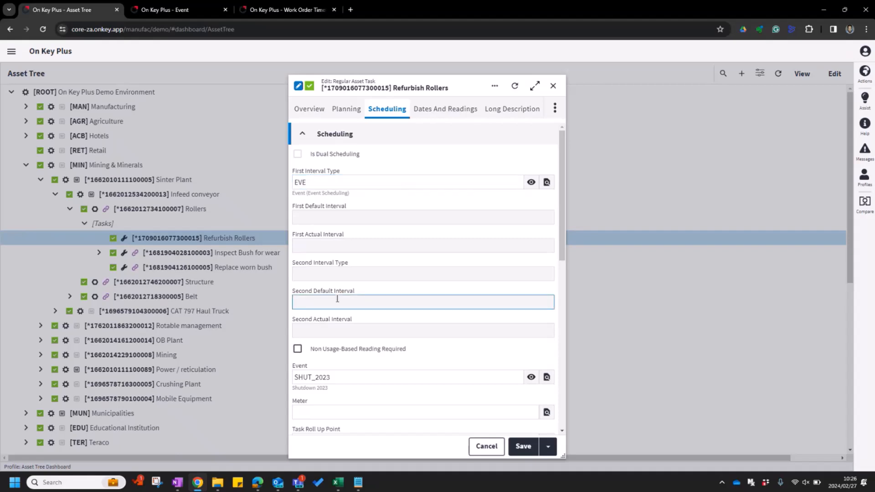
- Check the task's scheduling fields, Interval Type EVE with Event SHUT_2023
click(403, 377)
text(propo)
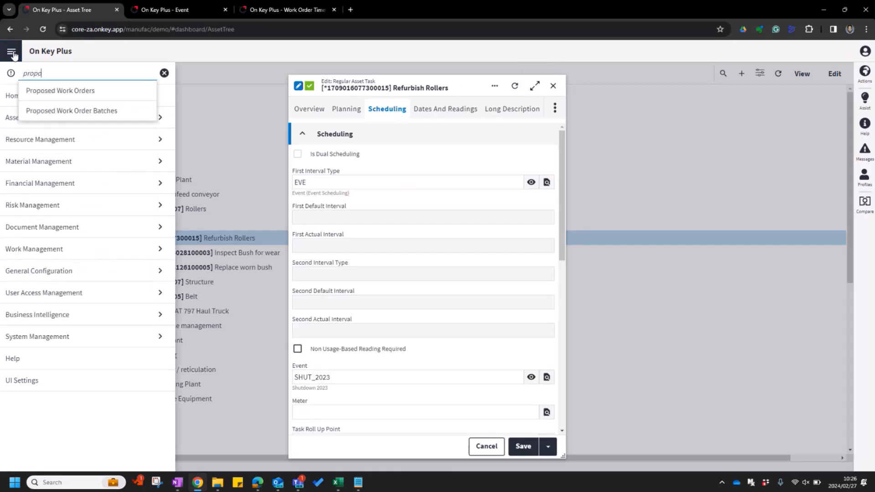
- Launch Generate Proposed Work Orders from the Proposed Work Orders Assist panel
click(59, 90)
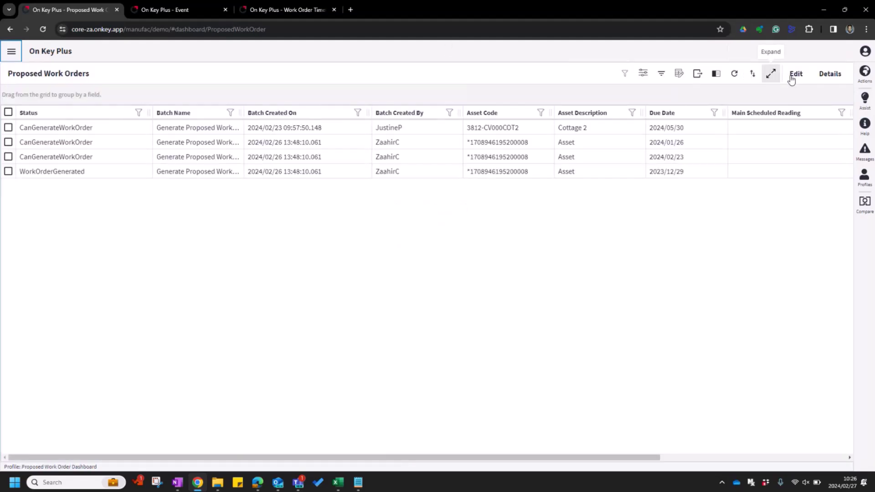
click(864, 101)
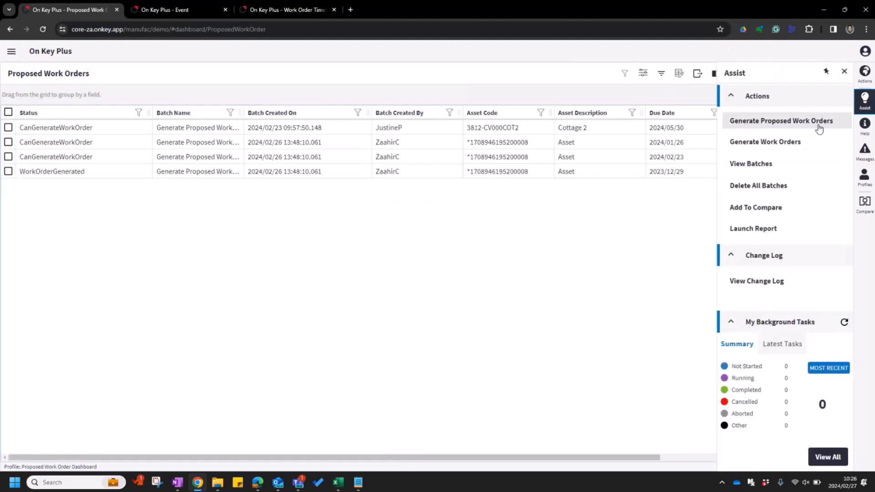
click(782, 121)
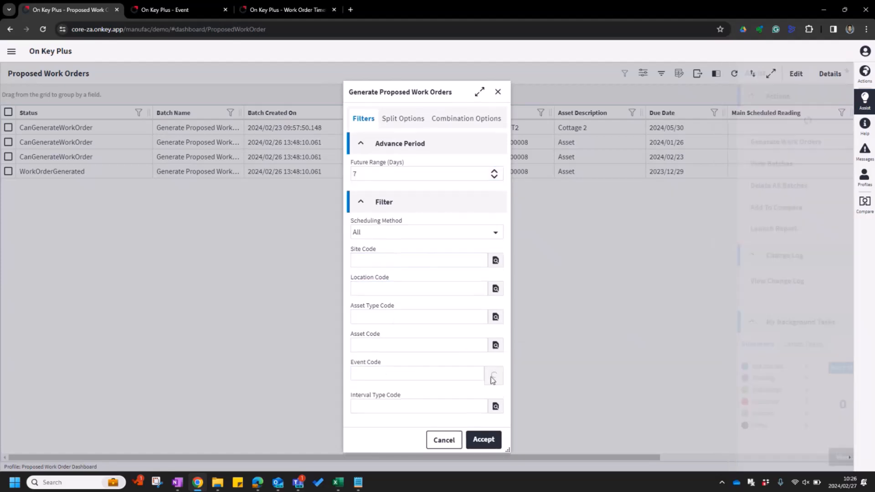
- Generate proposed work orders for event SHUT_2023 with a 364-day future range and accept
click(495, 375)
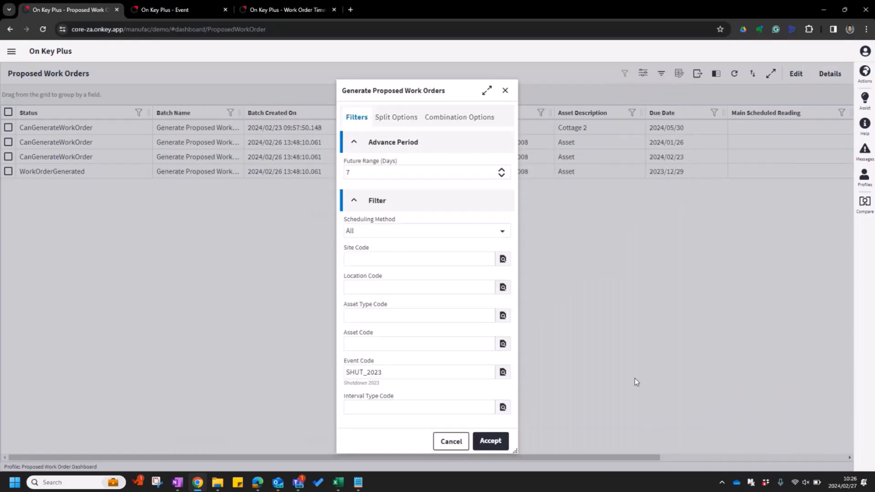
click(420, 172)
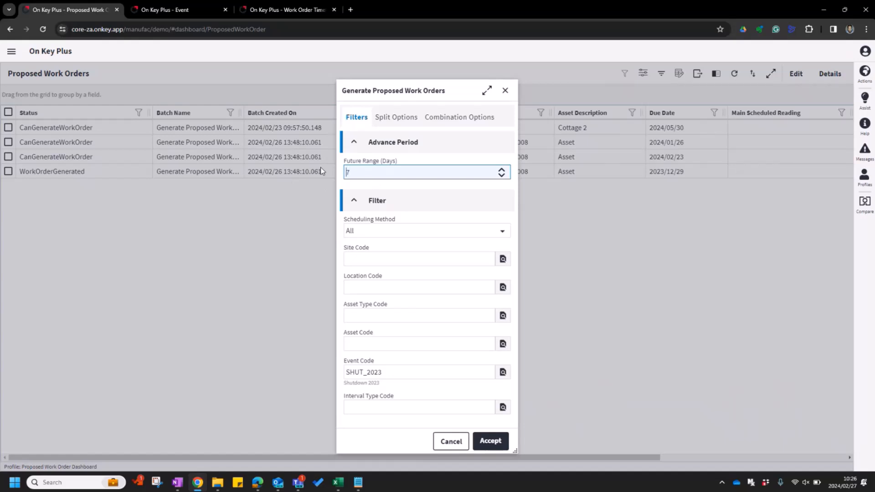
text(364)
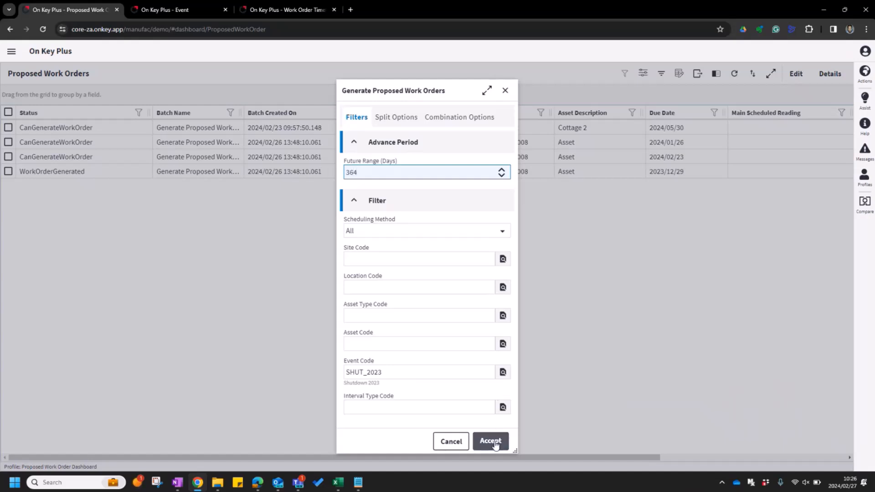
click(490, 441)
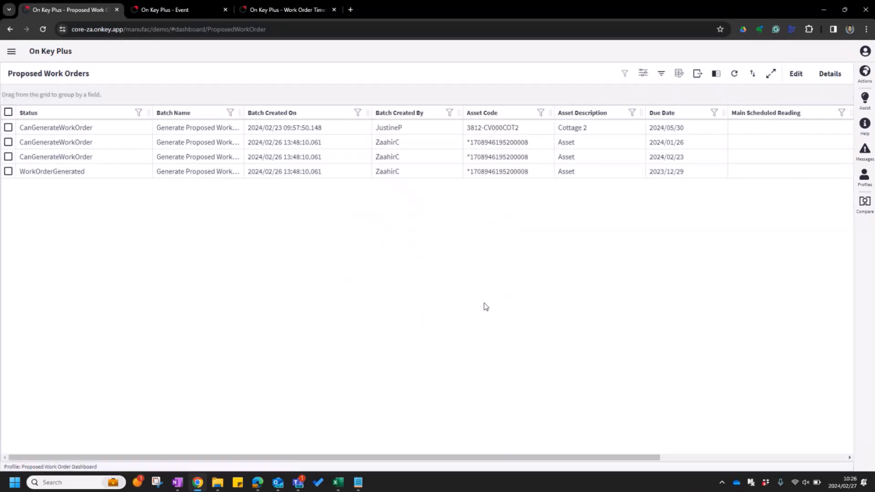
click(734, 73)
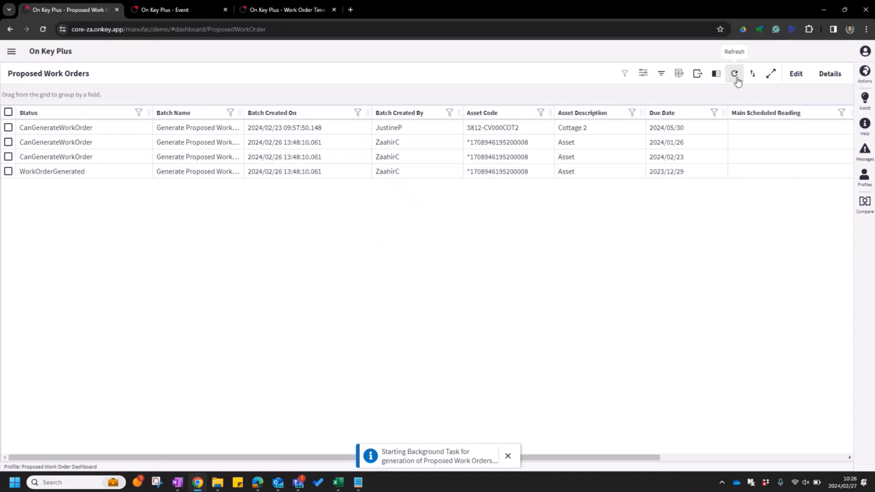
click(733, 73)
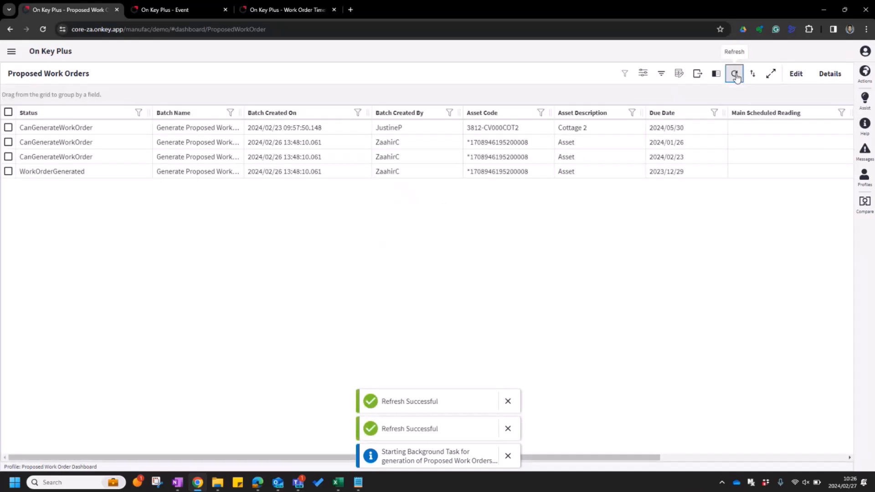
click(733, 73)
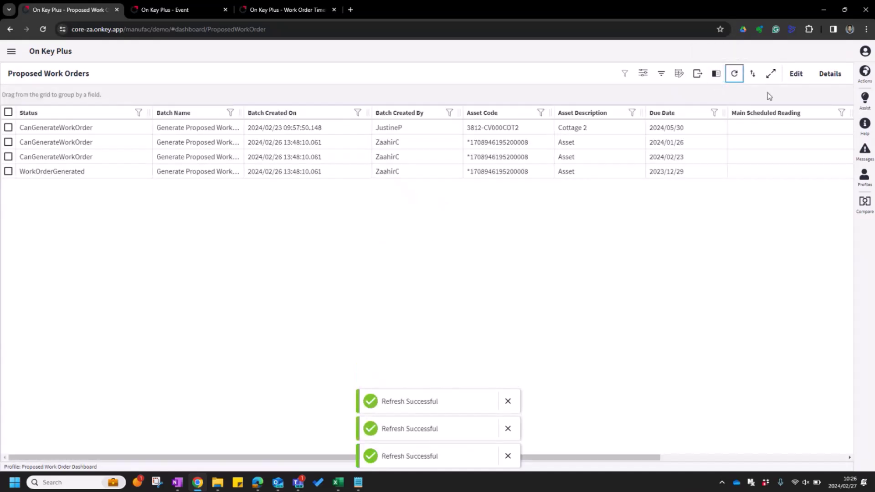